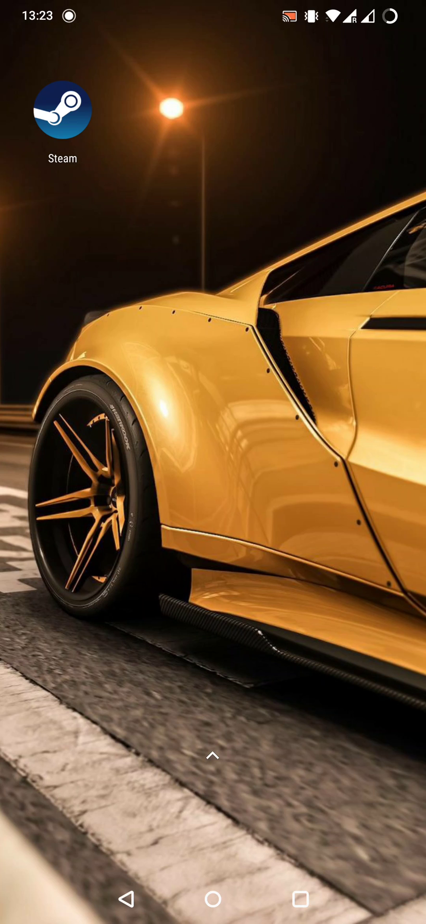
Launch Steam from the home screen and bring up its main menu.
left_click(61, 111)
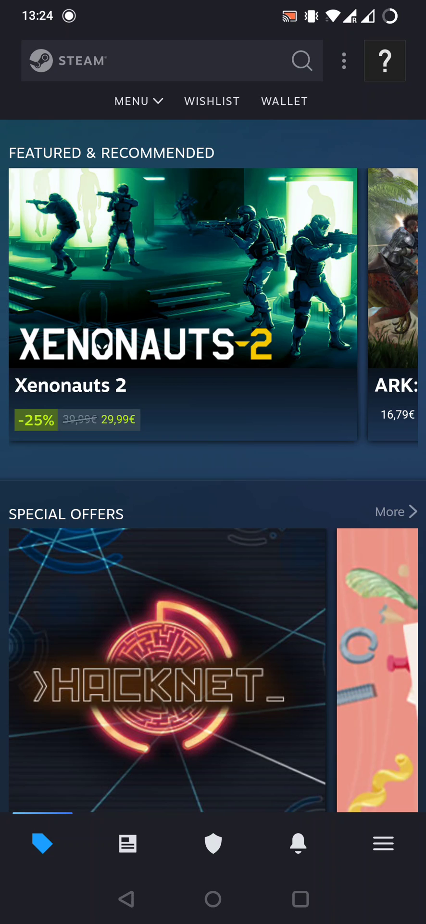
left_click(383, 844)
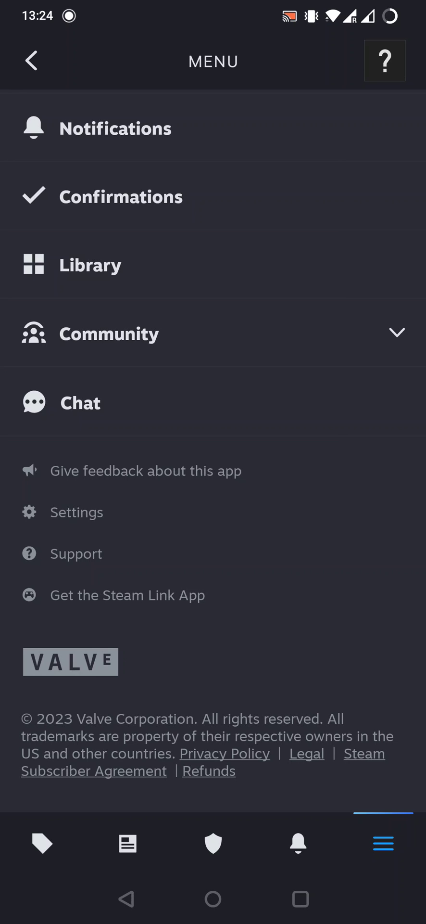
Choose Settings from the main menu to reach the Security page.
left_click(76, 512)
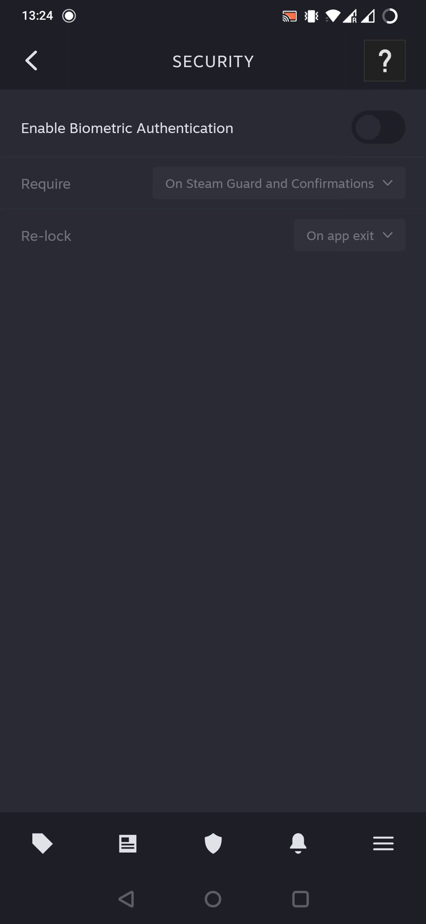
Switch Enable Biometric Authentication on and expand the Re-lock timing dropdown.
left_click(379, 127)
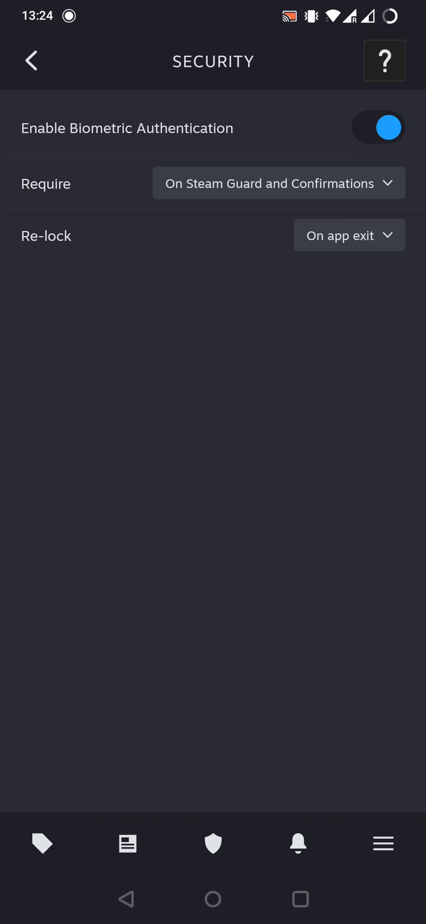
left_click(278, 182)
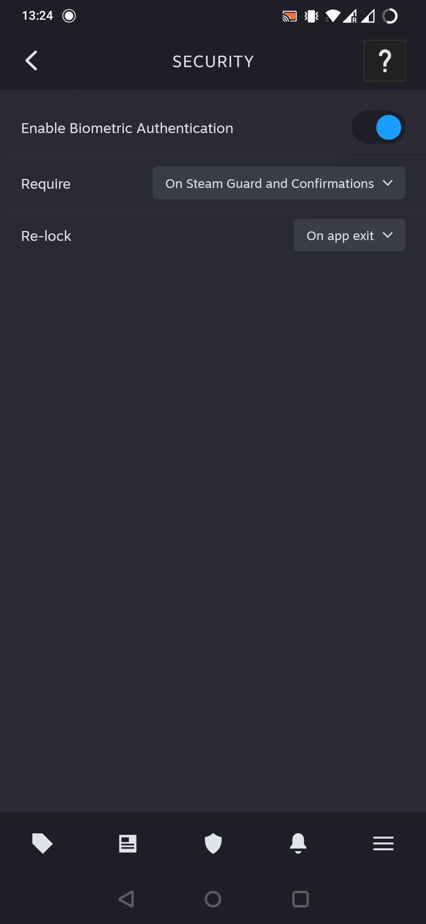
left_click(349, 235)
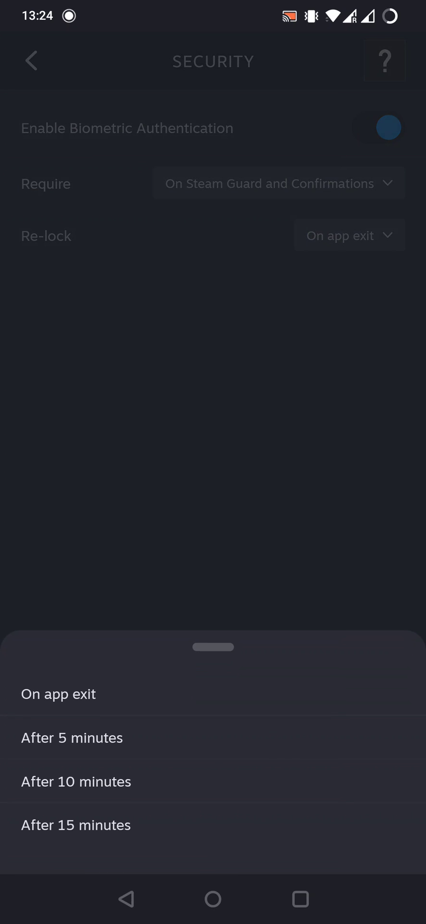